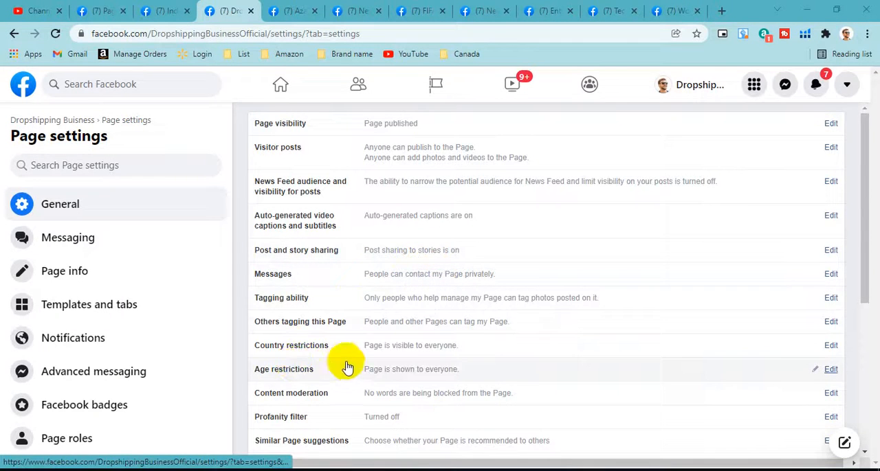
# Go to the Azad Services page's Settings and show its Page roles section
pyautogui.scroll(-3)
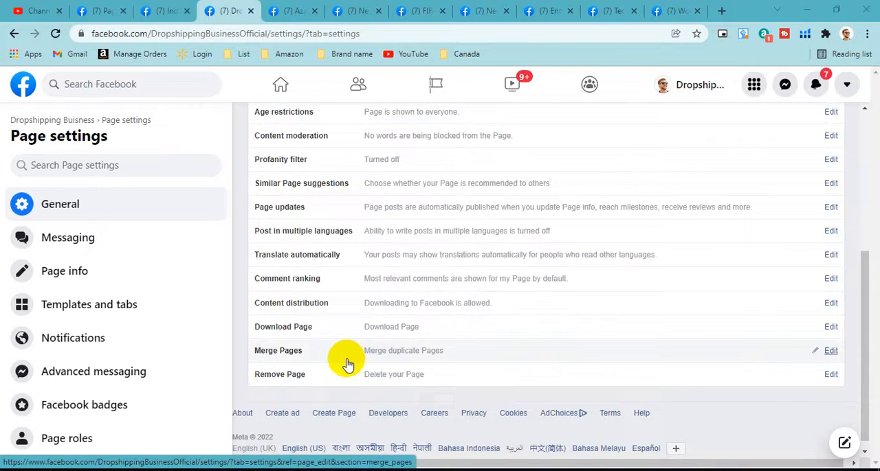
pyautogui.moveTo(344, 355)
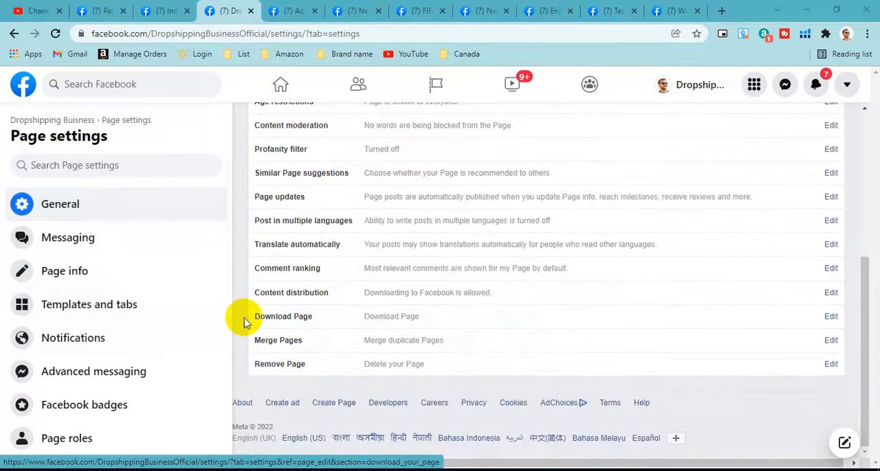
pyautogui.scroll(-3)
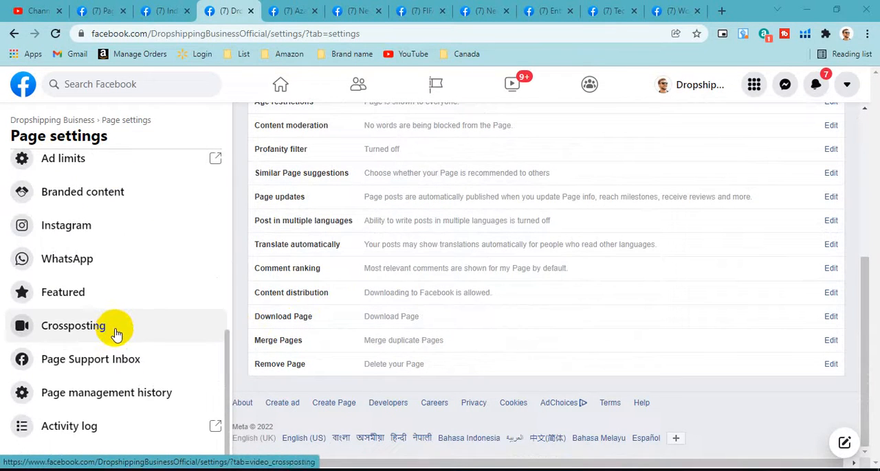
pyautogui.moveTo(140, 359)
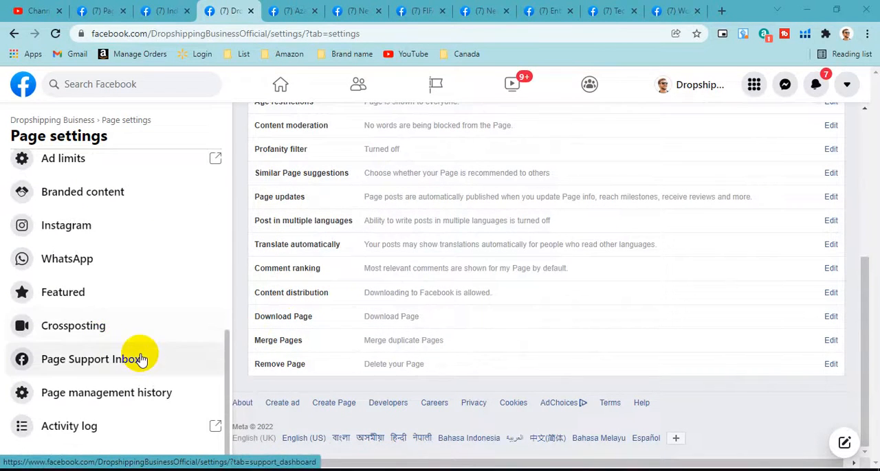
pyautogui.moveTo(113, 359)
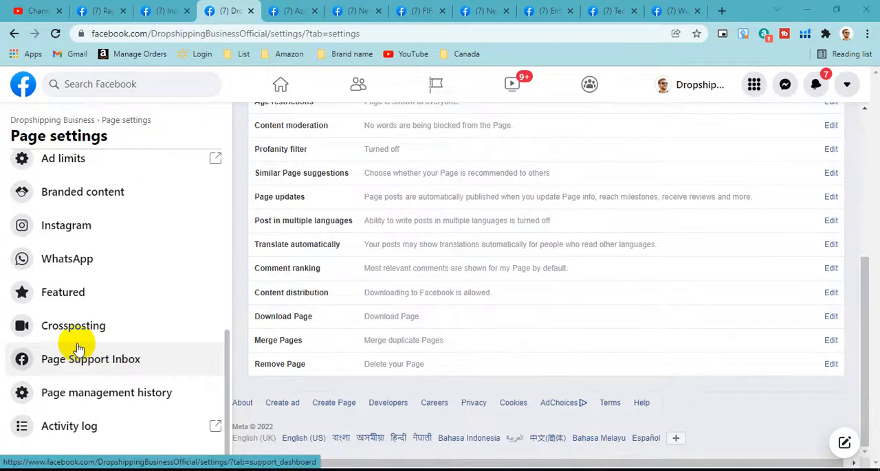
pyautogui.moveTo(220, 409)
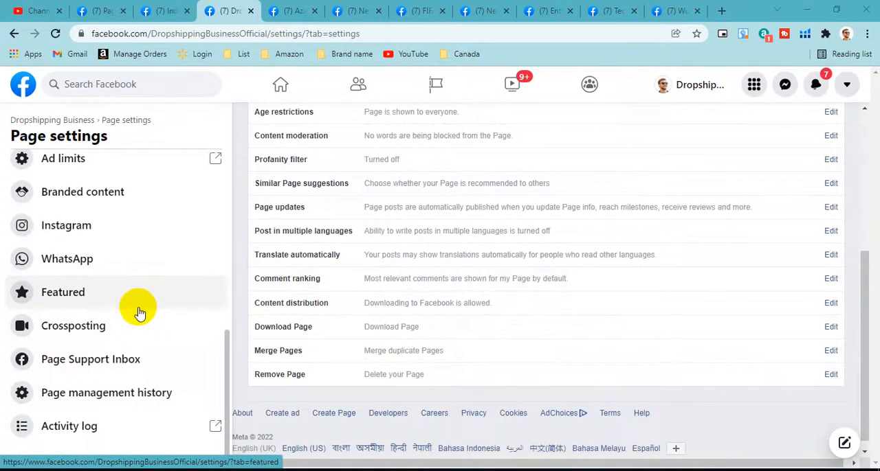
pyautogui.scroll(3)
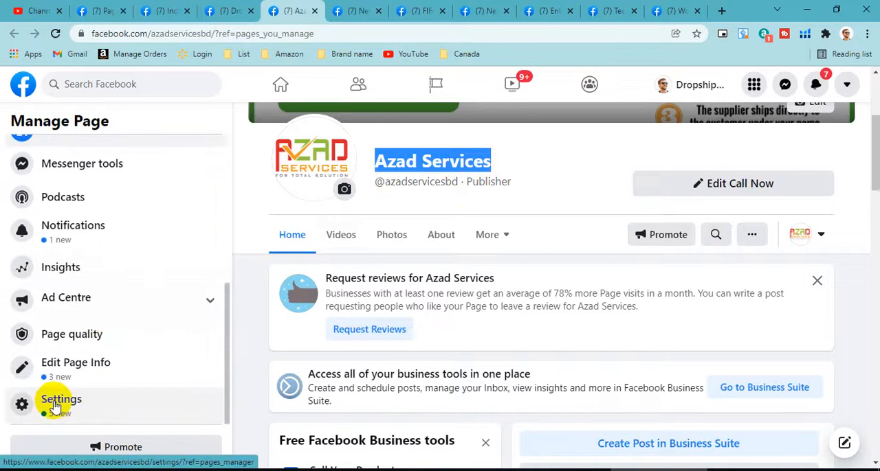
pyautogui.click(61, 399)
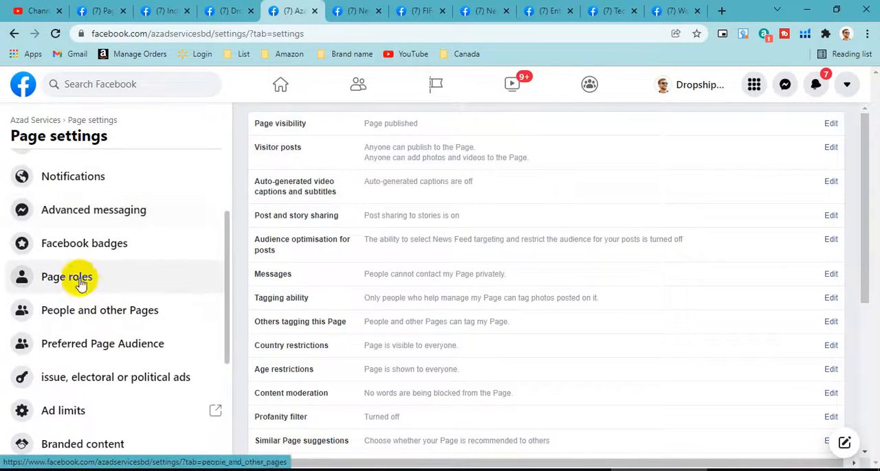
pyautogui.click(66, 277)
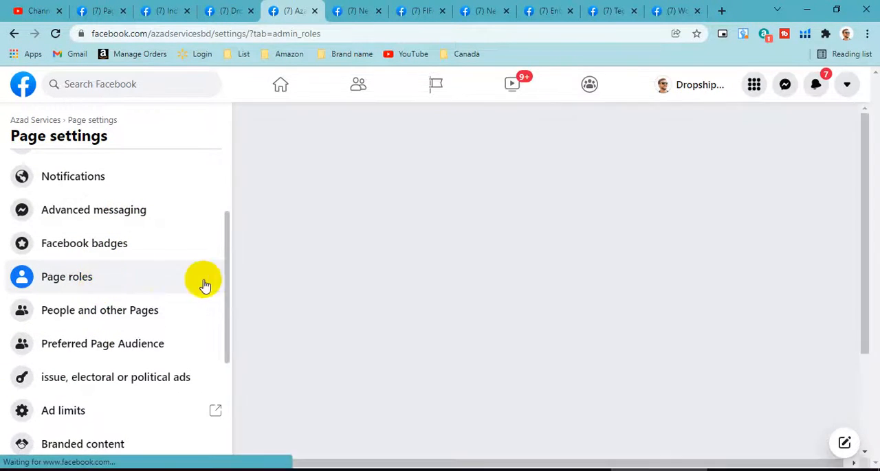
pyautogui.click(67, 276)
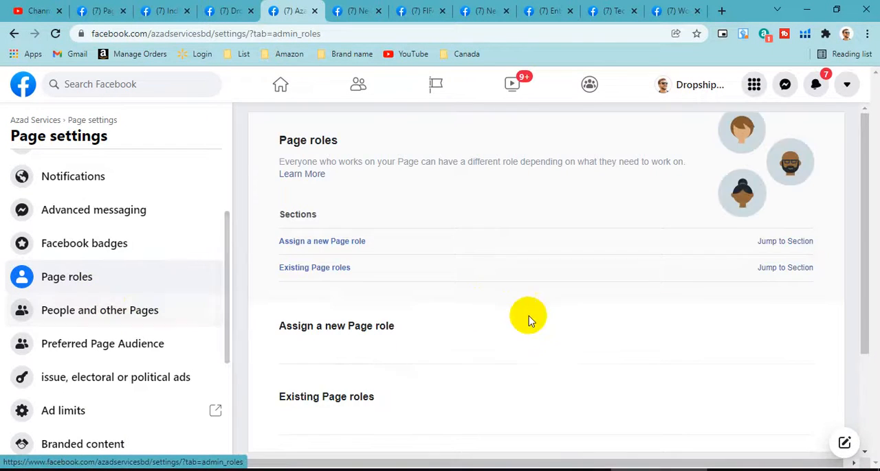
pyautogui.scroll(-3)
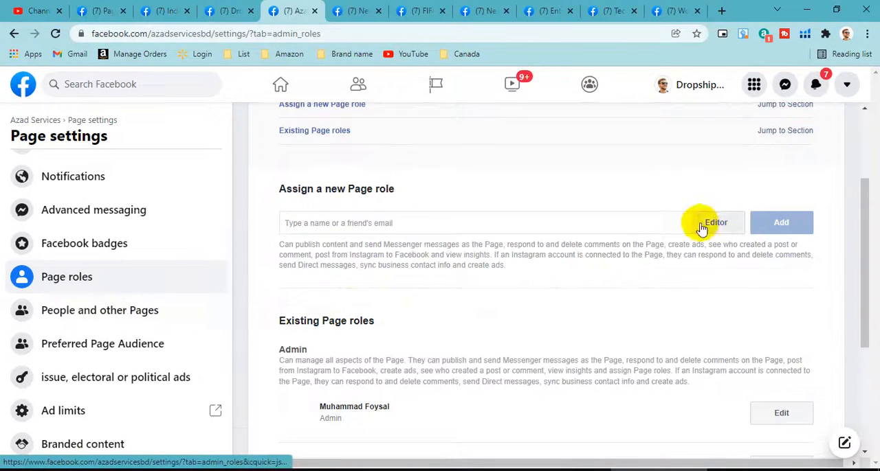
pyautogui.write('a')
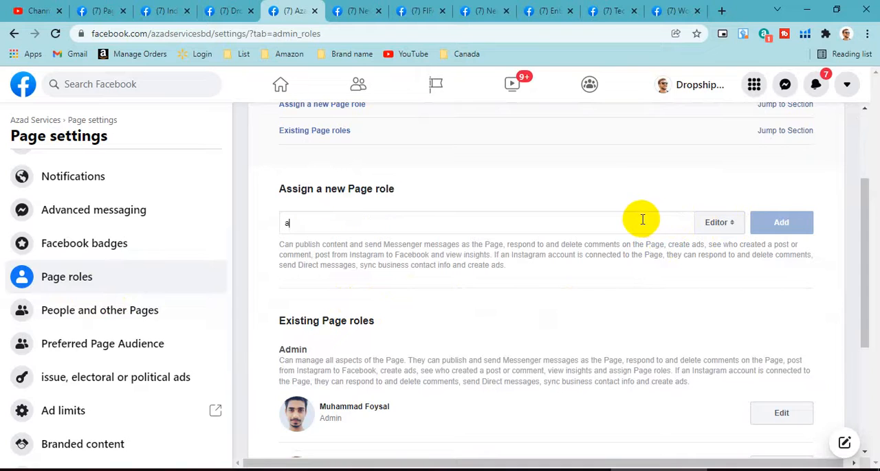
pyautogui.write('l')
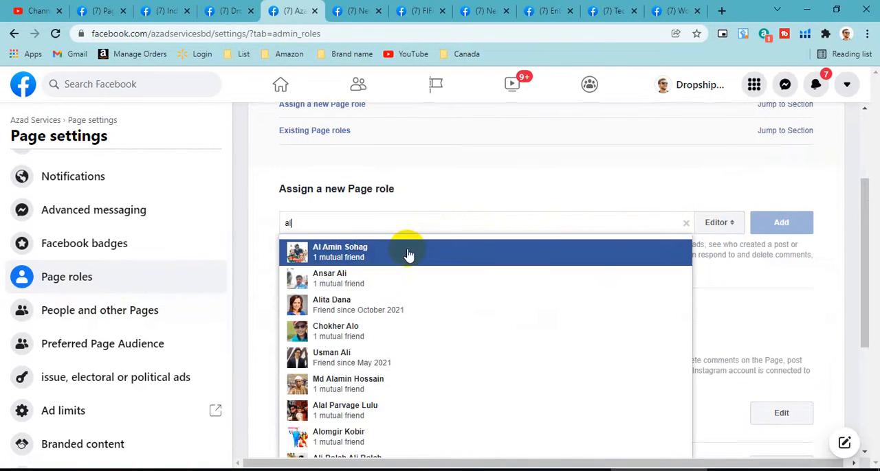
pyautogui.click(331, 304)
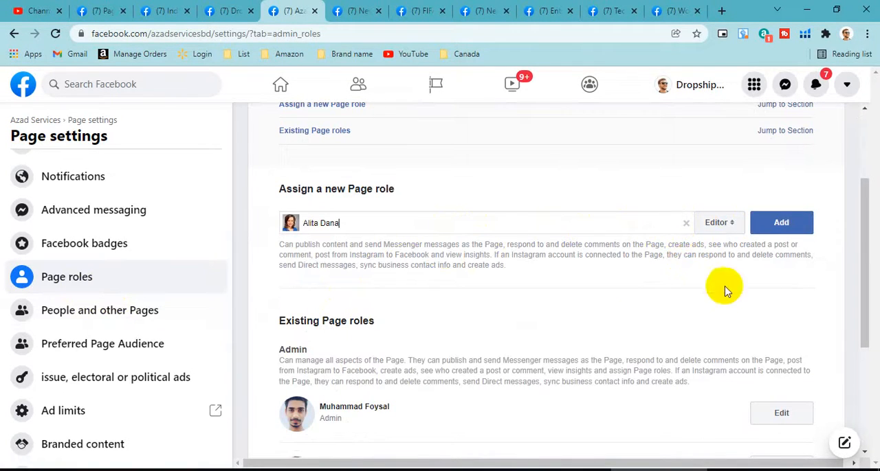
pyautogui.click(717, 222)
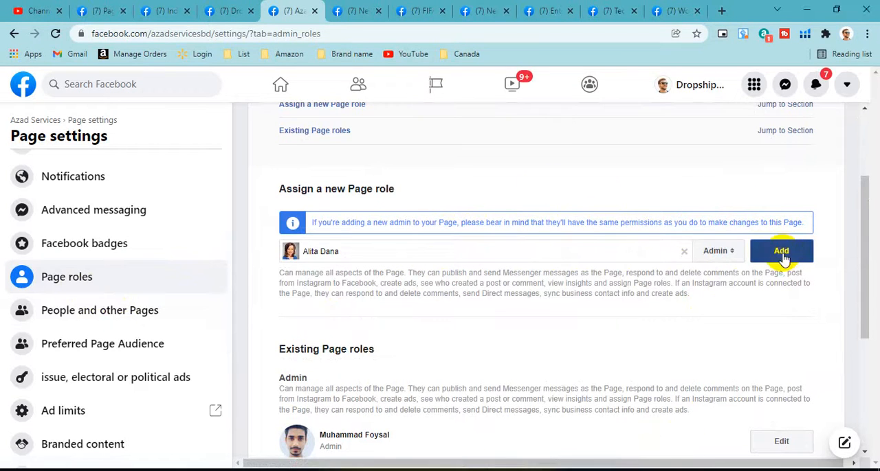
pyautogui.click(781, 251)
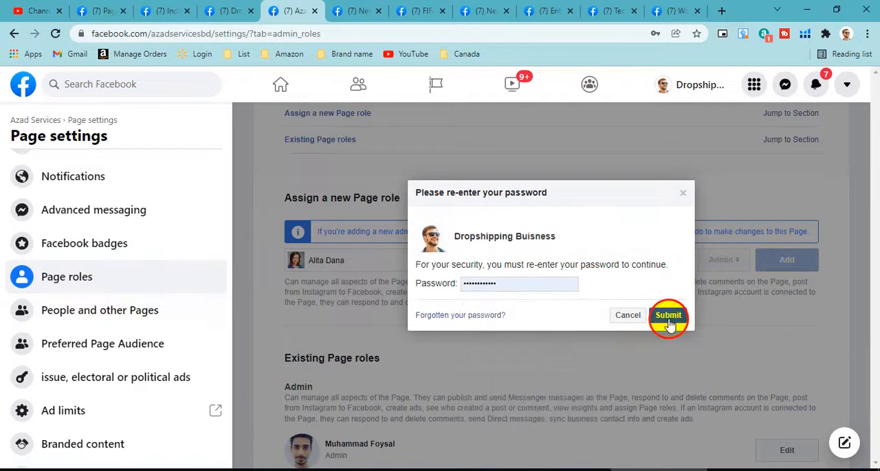
pyautogui.click(668, 315)
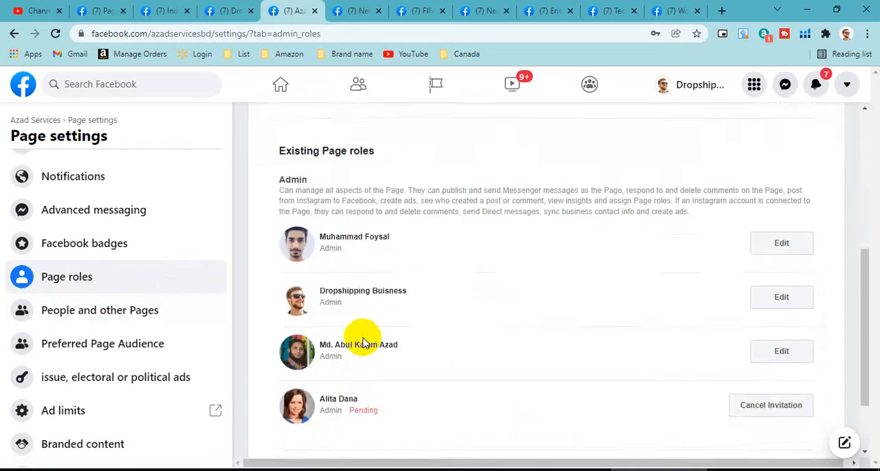
pyautogui.scroll(-3)
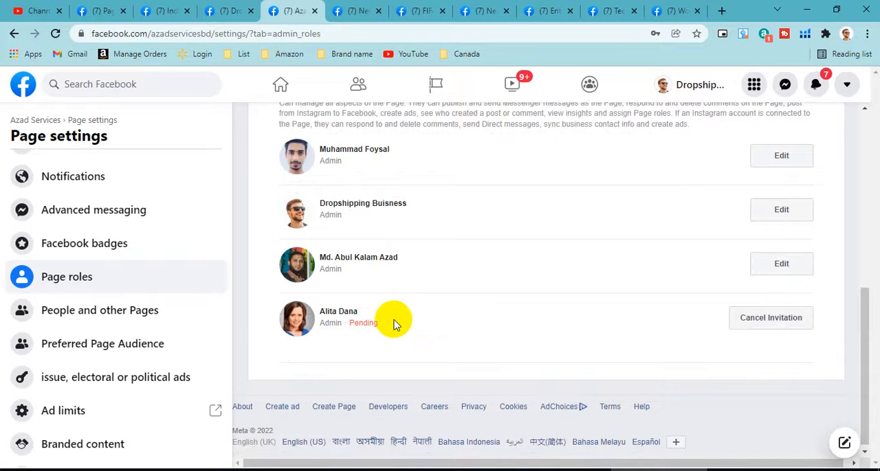
pyautogui.scroll(3)
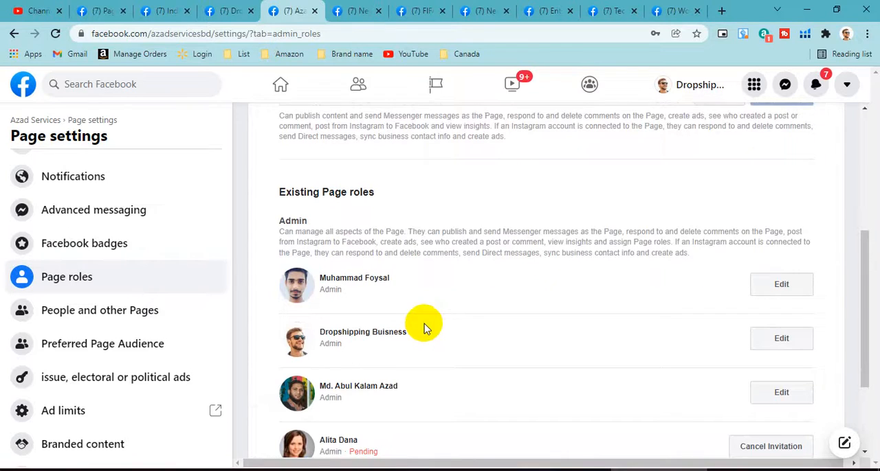
pyautogui.moveTo(470, 354)
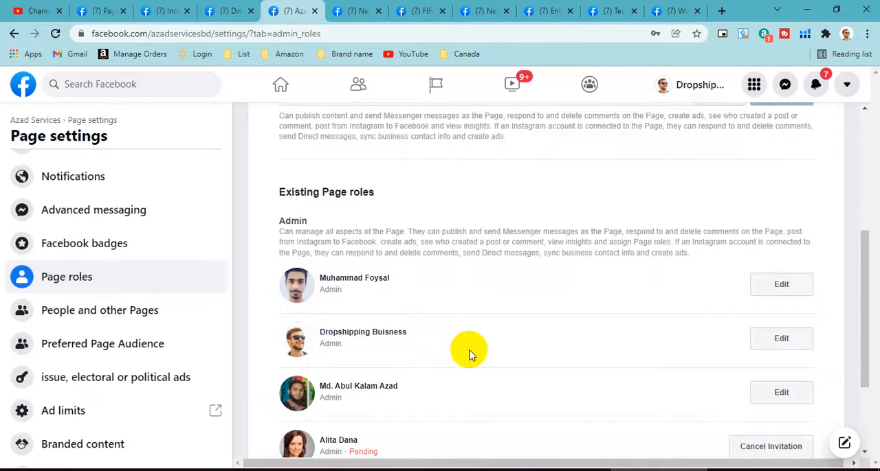